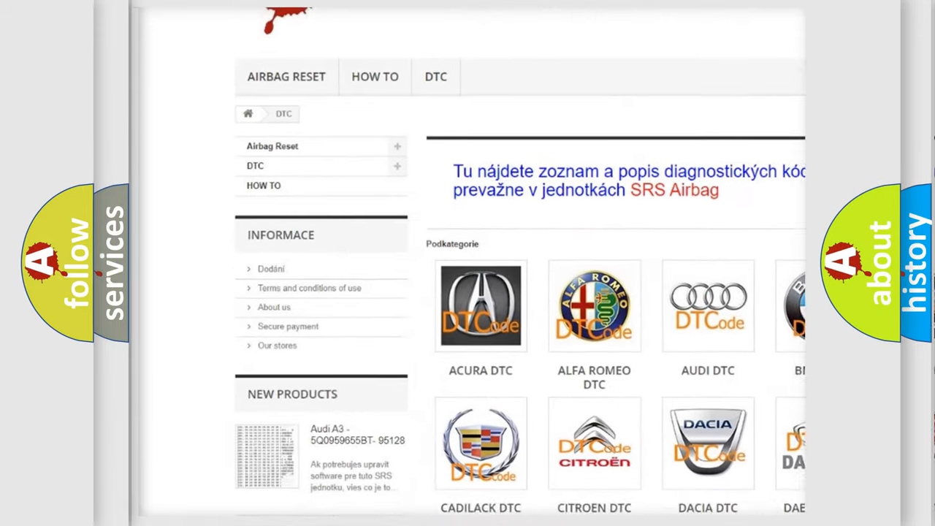
pyautogui.scroll(-3)
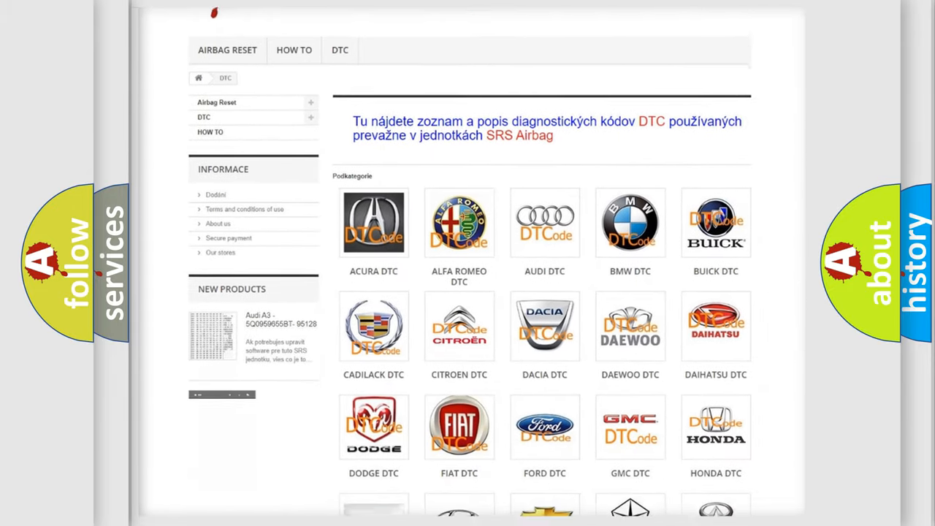
pyautogui.scroll(-3)
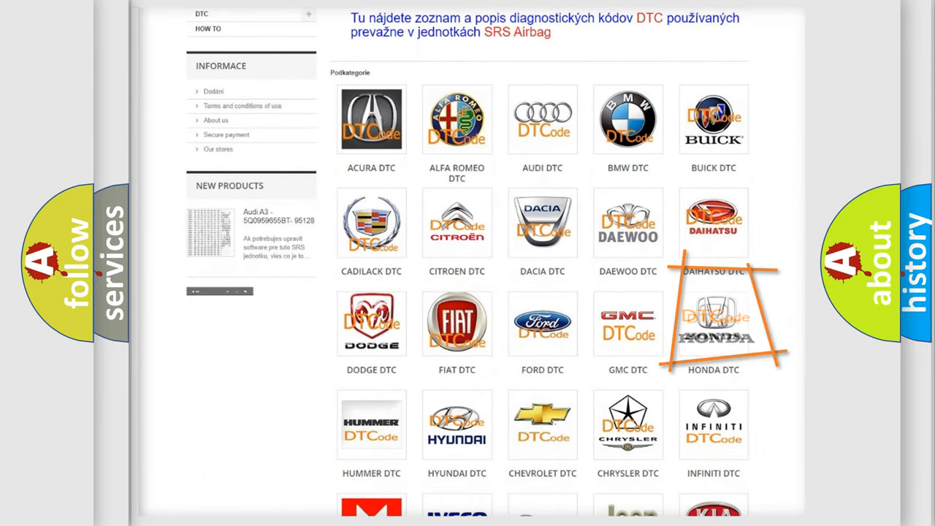